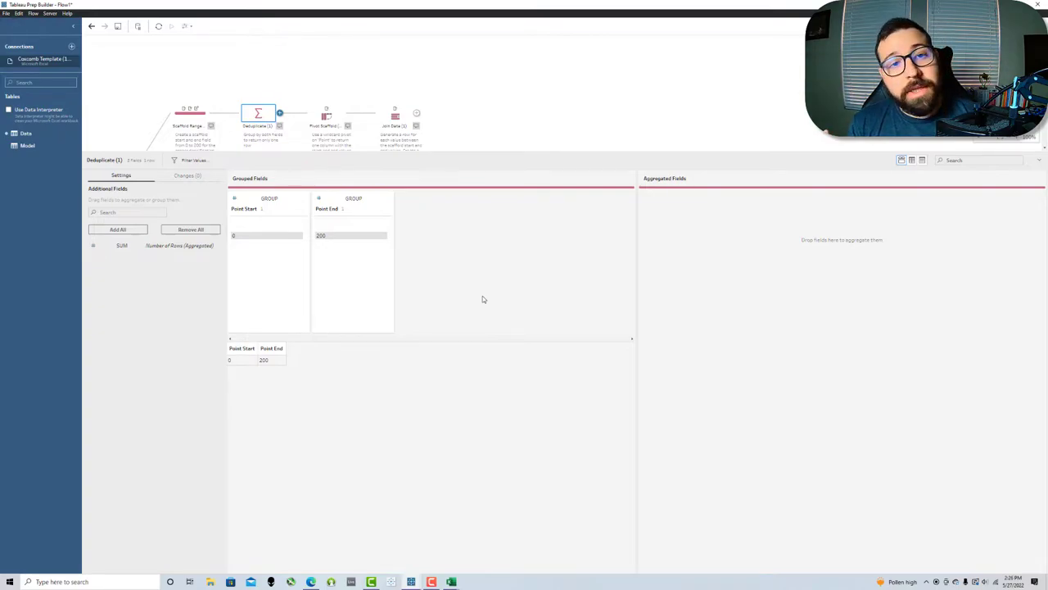
Review the Deduplicate step's grouped Point Start/End, then the Columns-to-Rows Pivot Scaffold step
{"action": "left_click", "coordinate": [326, 113]}
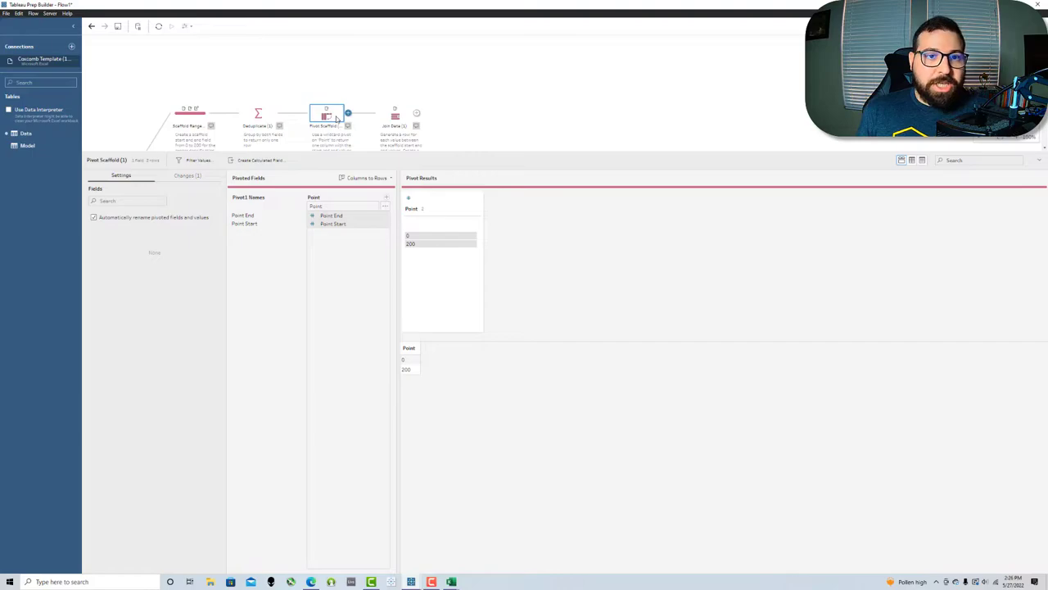
{"action": "left_click", "coordinate": [395, 113]}
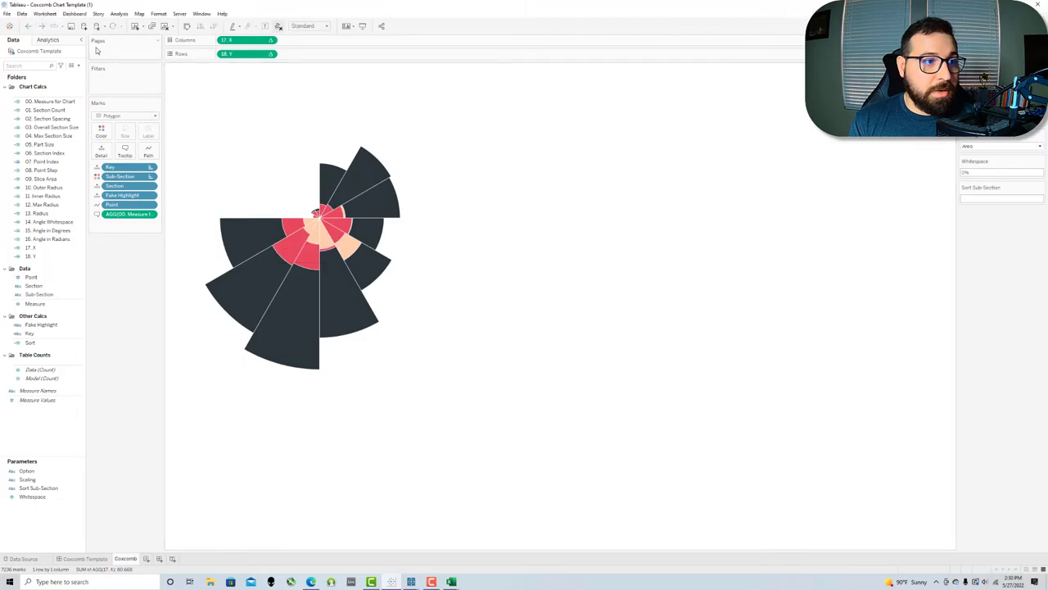
Preview the Coxcomb Chart Template YT Extract fields Point, Section, Sub-Section and Measure
{"action": "left_click", "coordinate": [23, 558]}
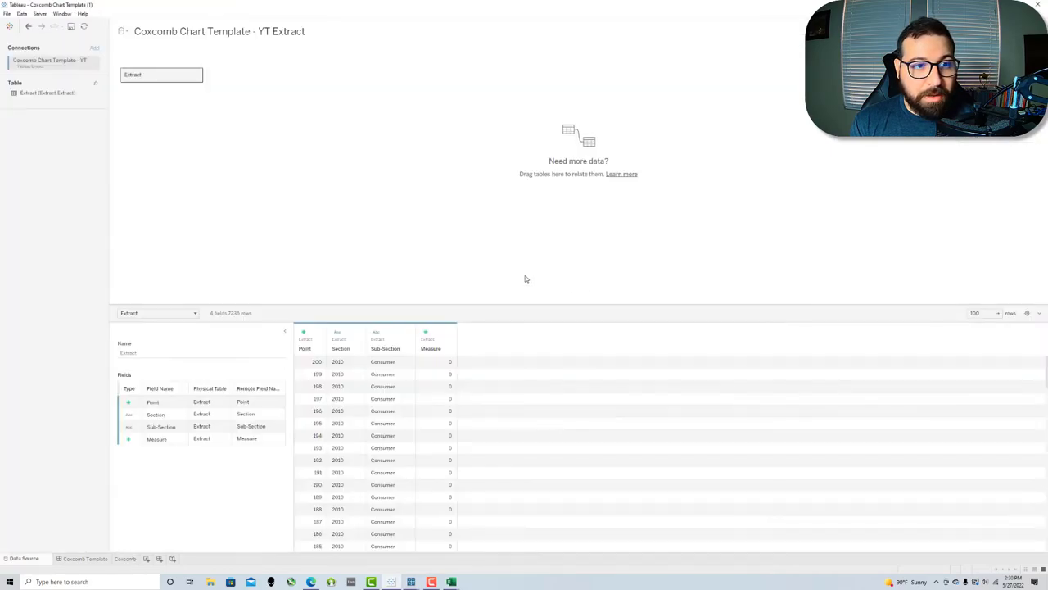
{"action": "left_click", "coordinate": [125, 559]}
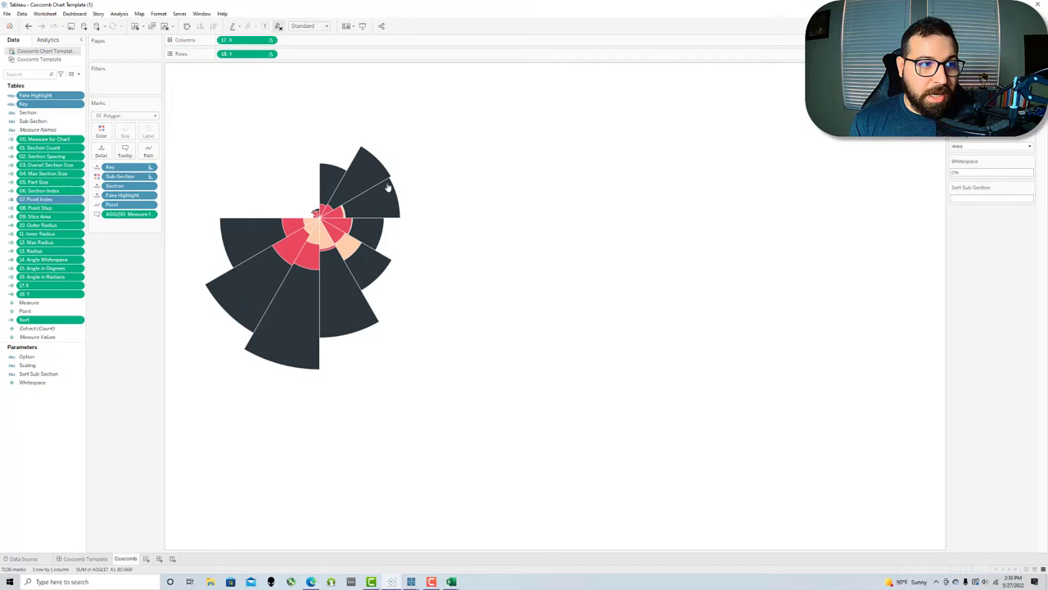